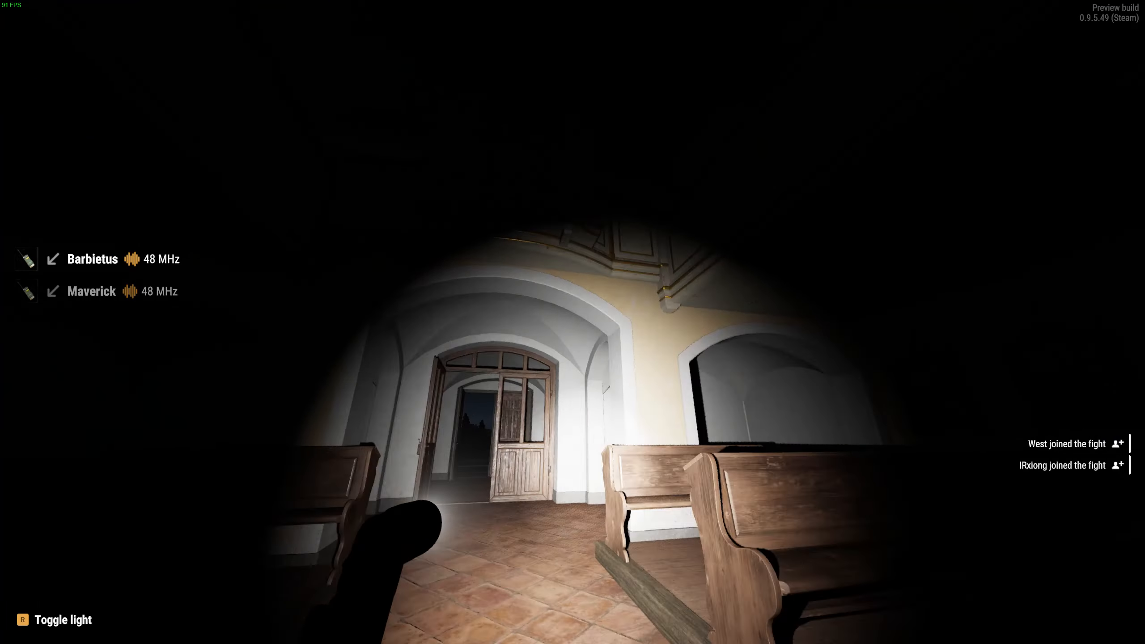
key("r")
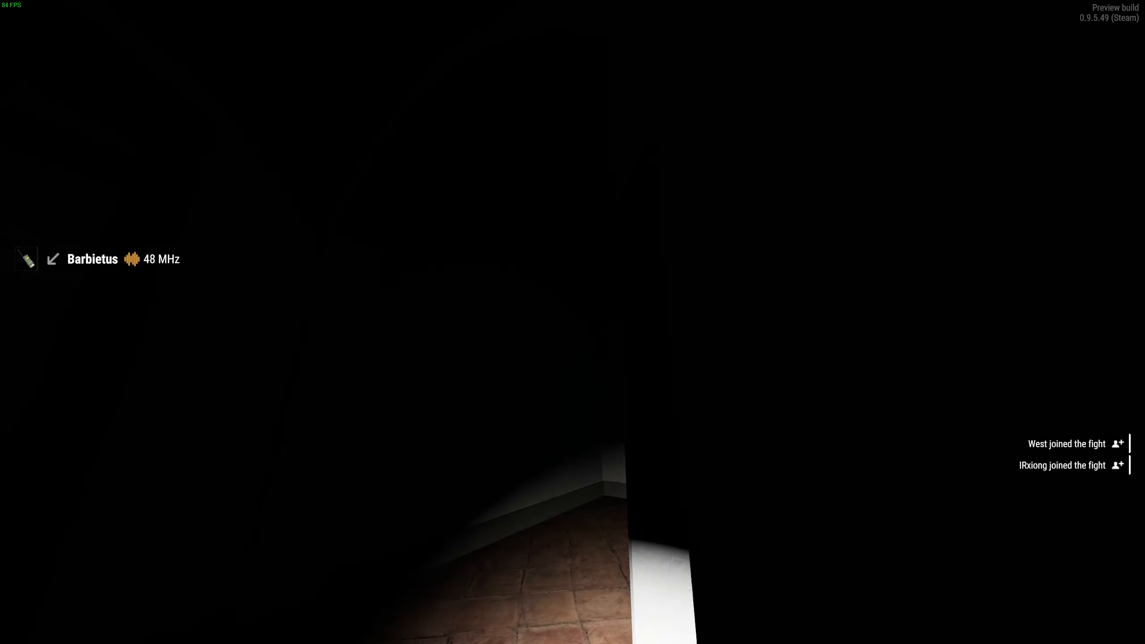
key("r")
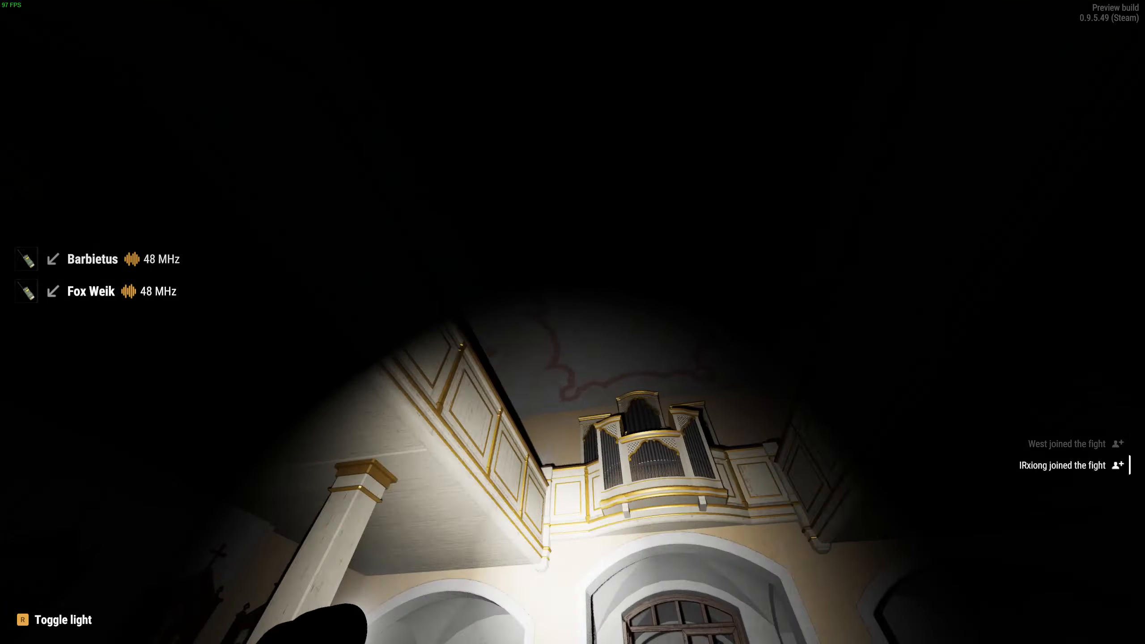
key("r")
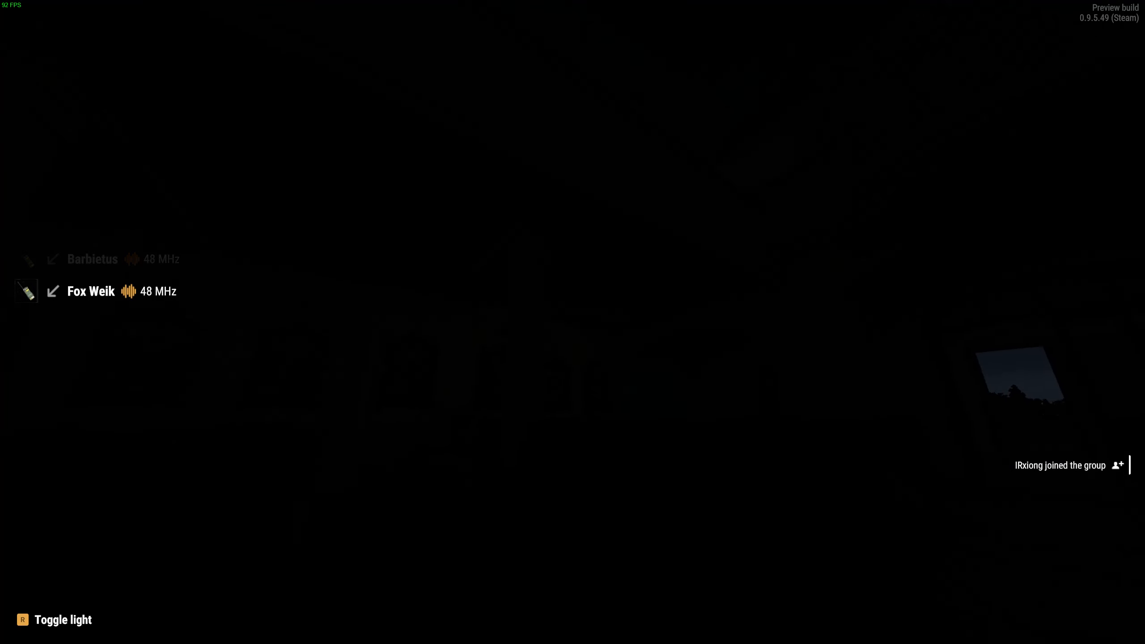
key("r")
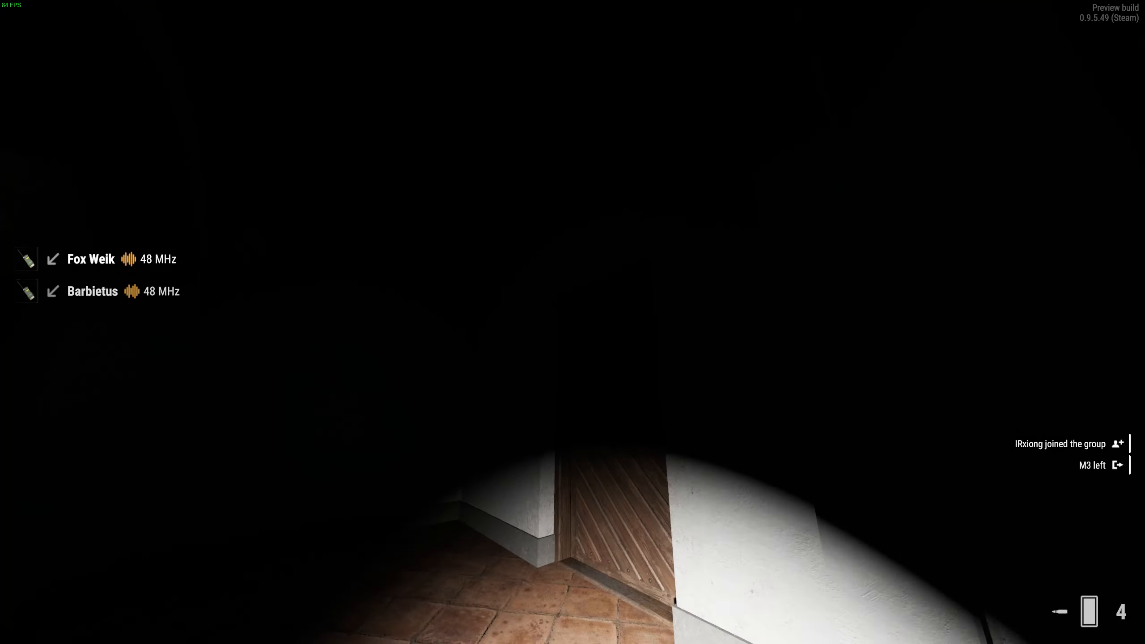
key("r")
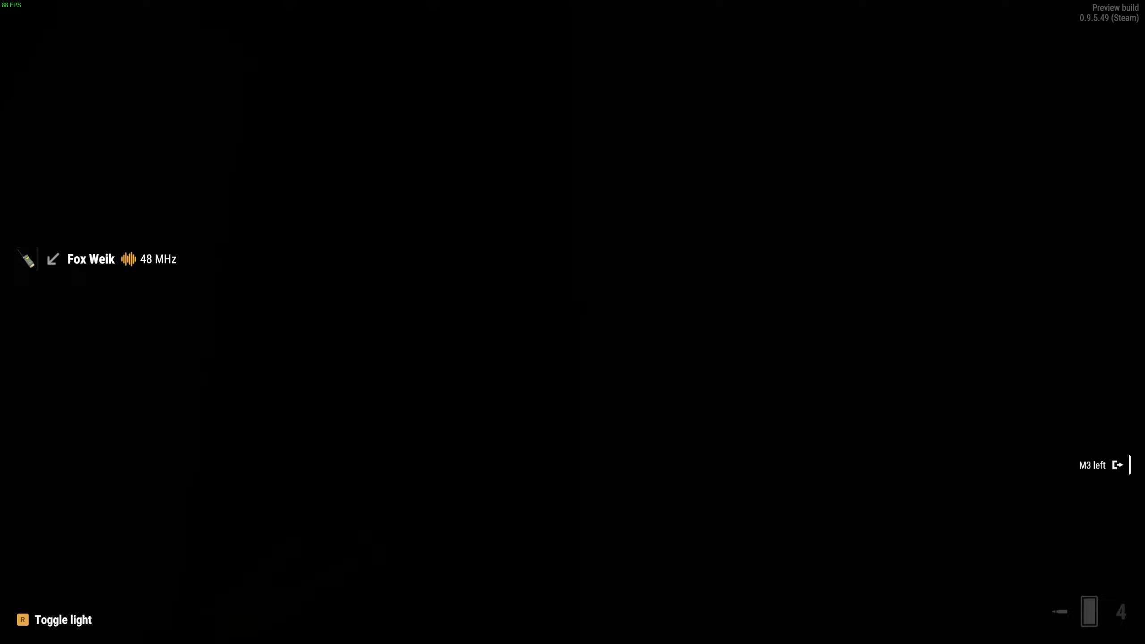